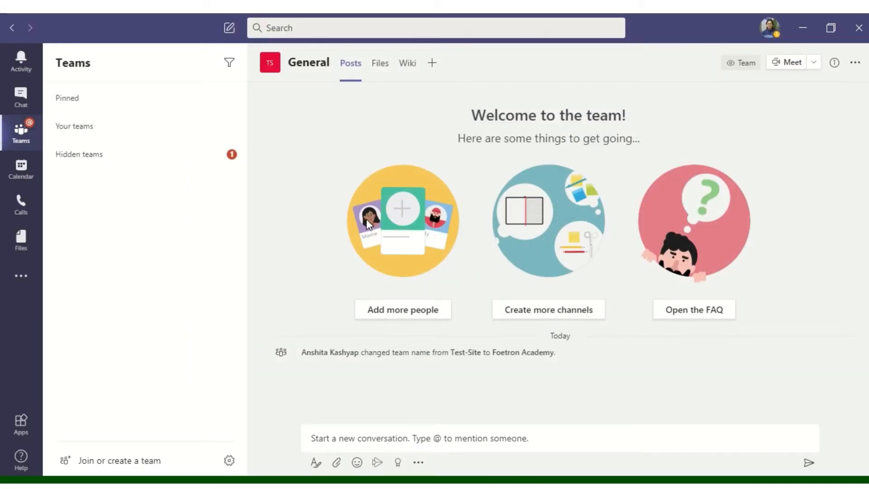
mouse_move(433, 63)
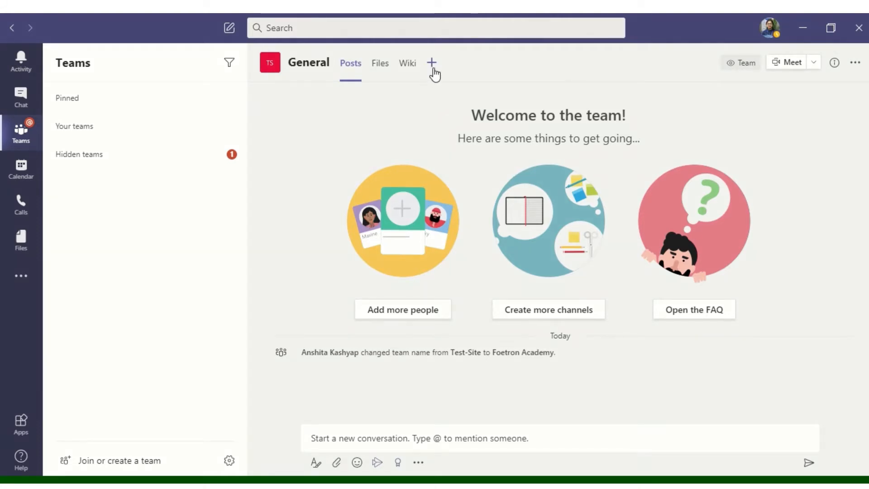
Try adding a PDF tab to General, find no channel files, and return to the app gallery.
click(432, 62)
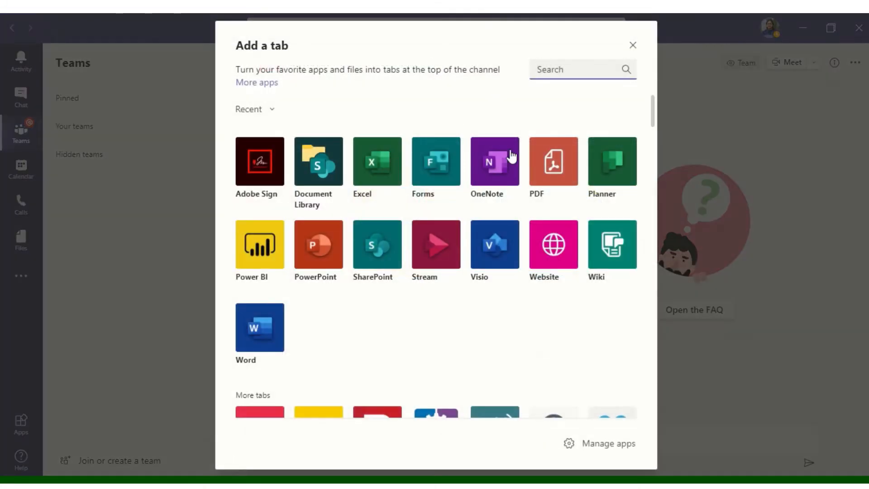
click(633, 45)
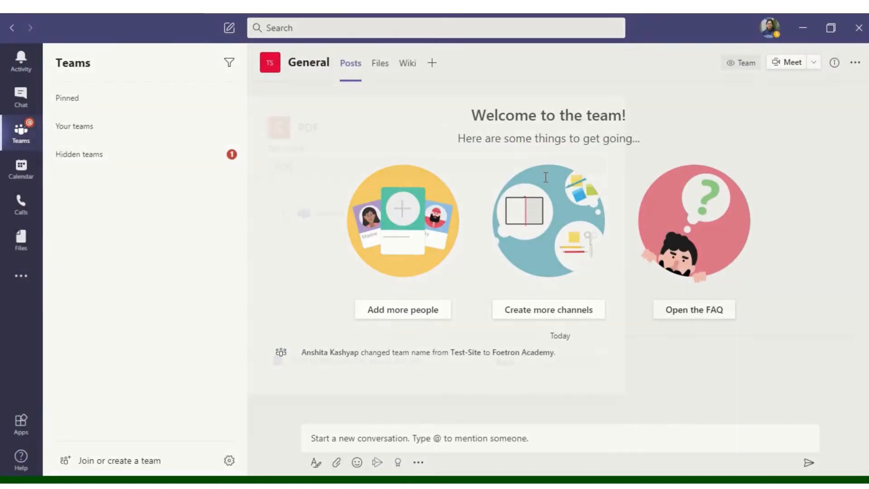
click(432, 64)
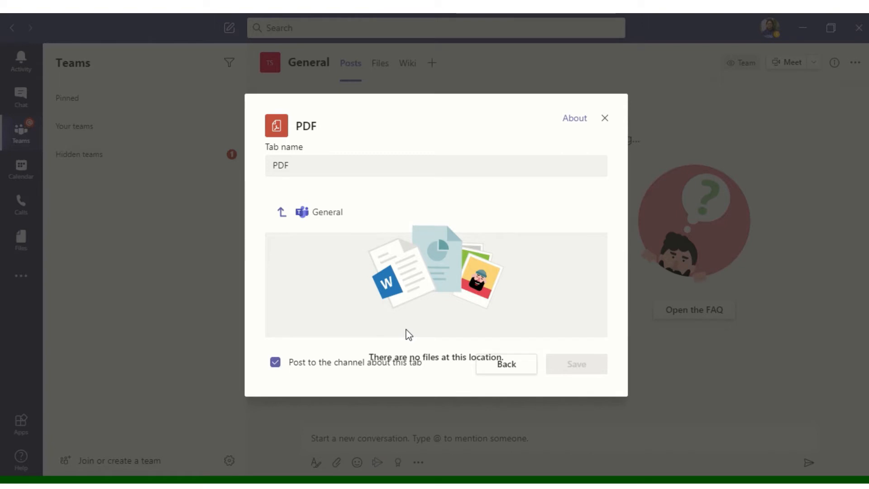
mouse_move(535, 394)
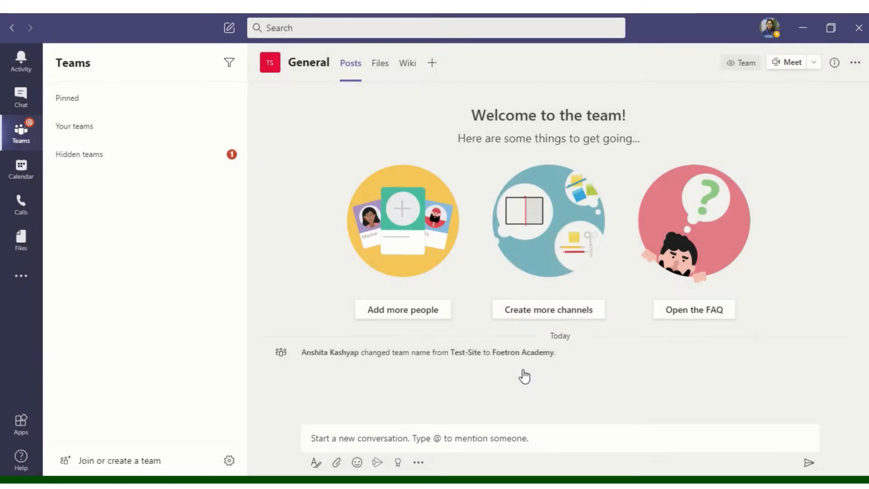
click(433, 63)
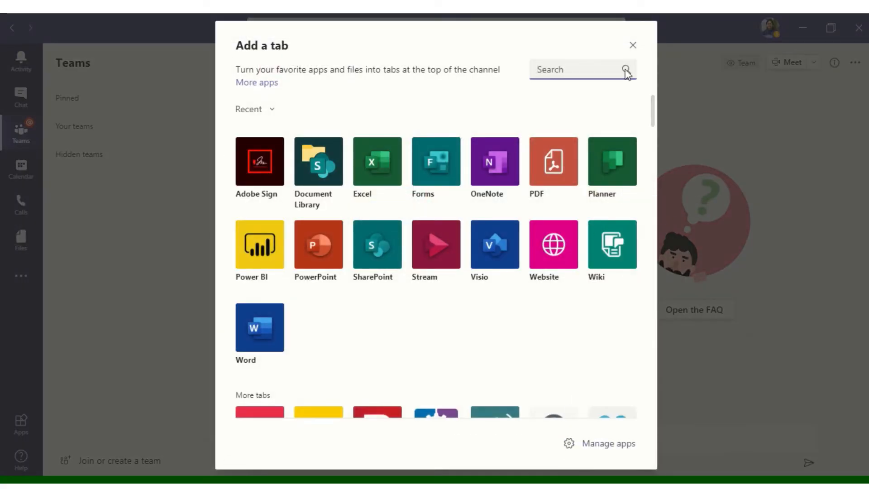
Upload Foetron Azure Backup Insight.pdf from Desktop to the General channel's Files.
click(632, 45)
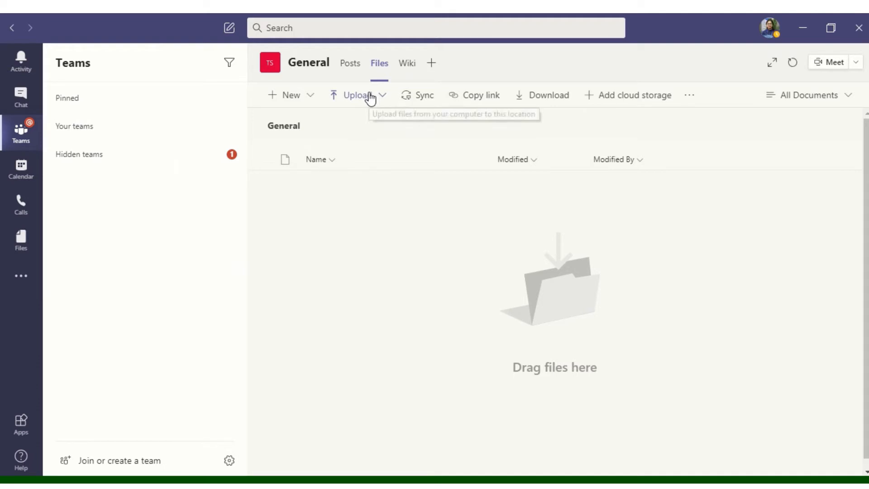
click(357, 95)
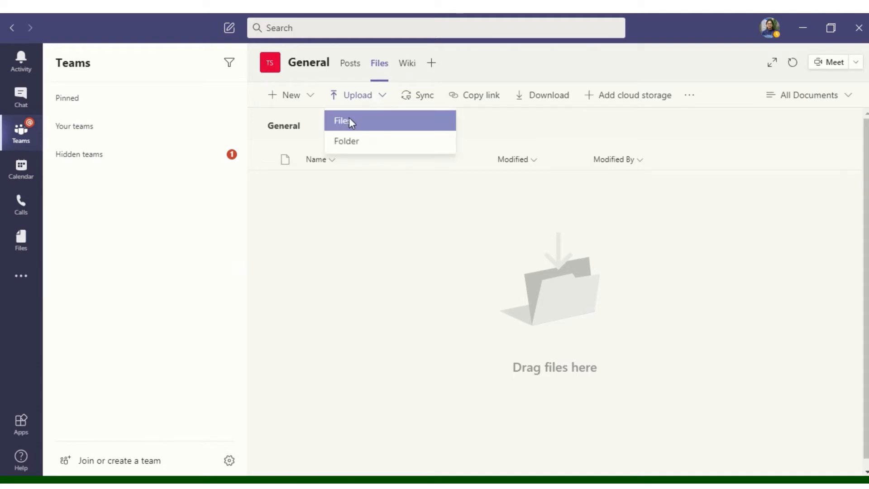
click(342, 121)
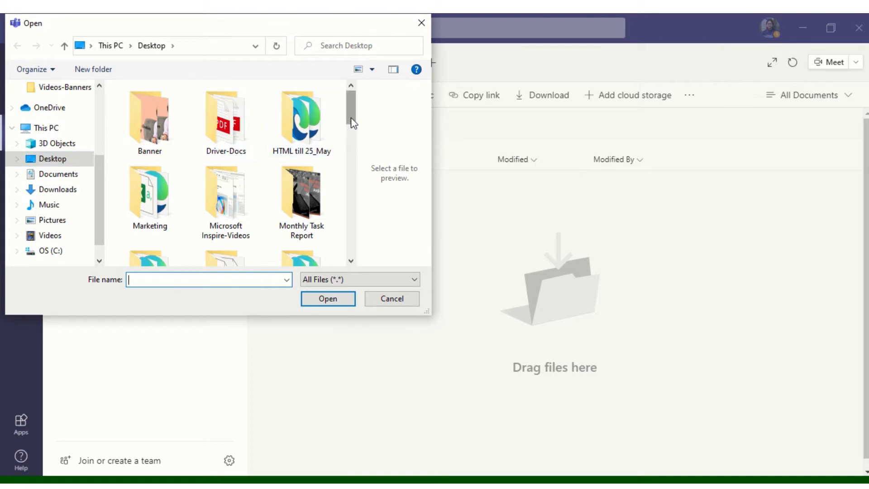
scroll(down, 3)
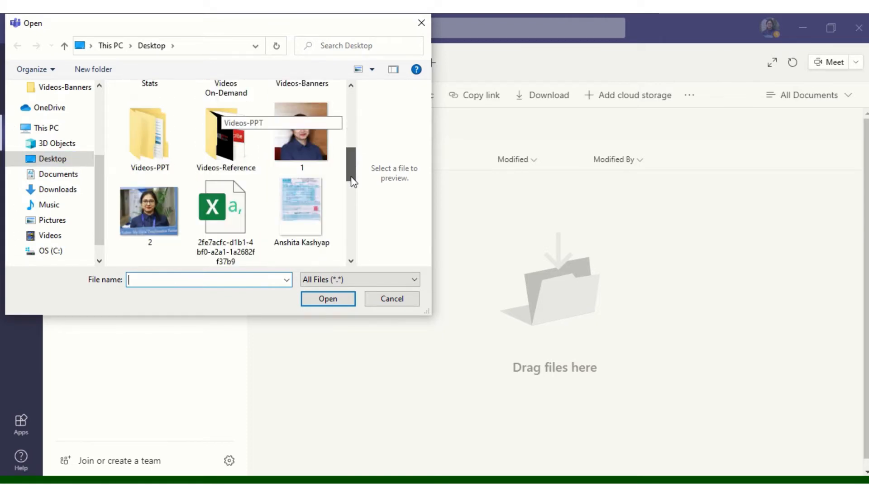
click(225, 156)
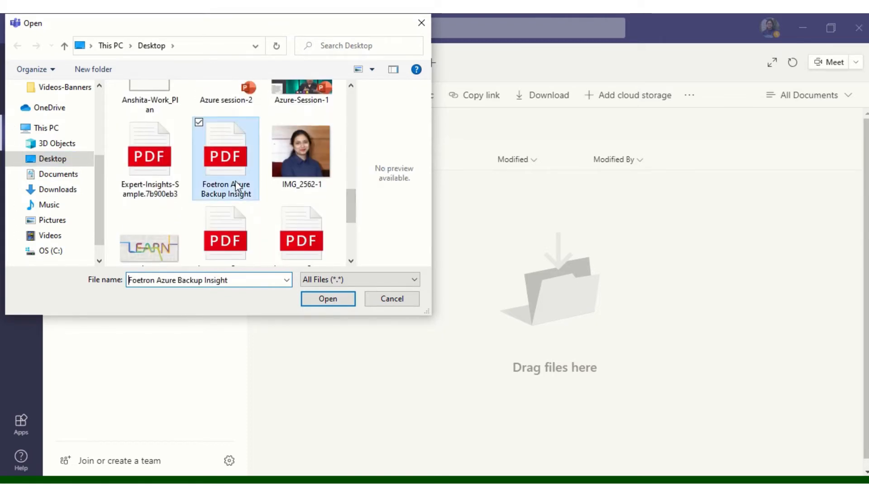
click(328, 299)
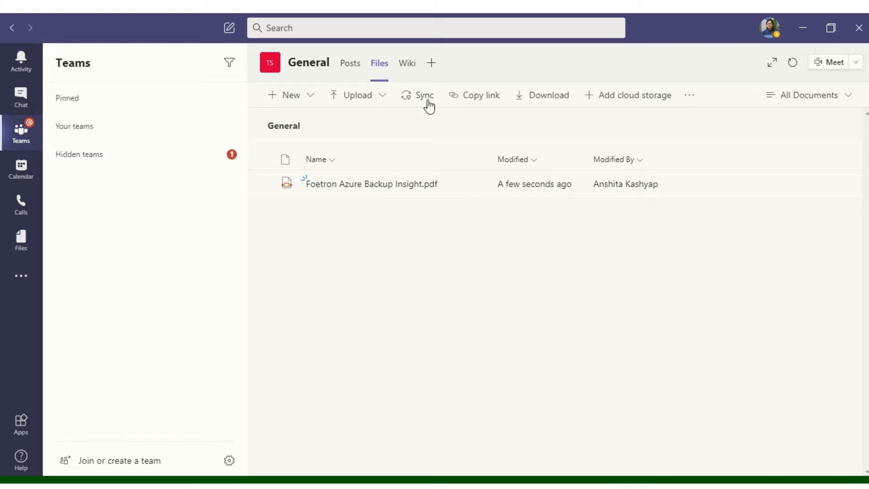
mouse_move(432, 63)
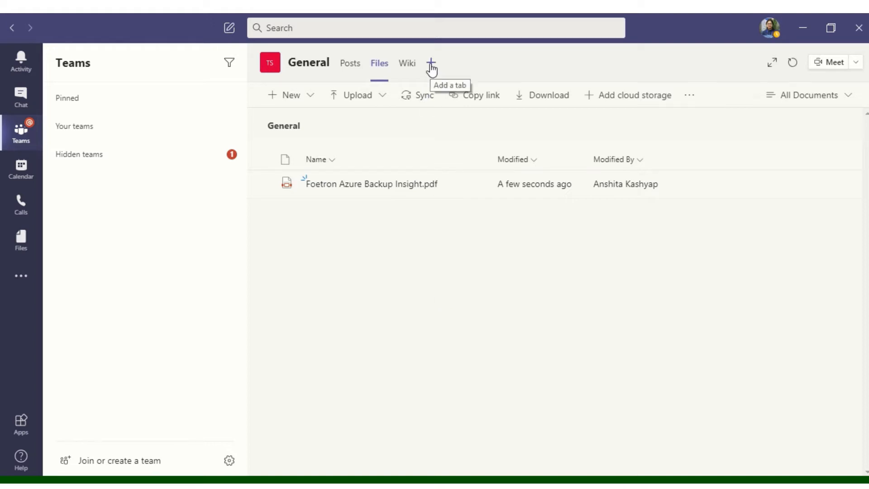
Add a PDF tab to General showing Foetron Azure Backup Insight.pdf and save it.
click(432, 61)
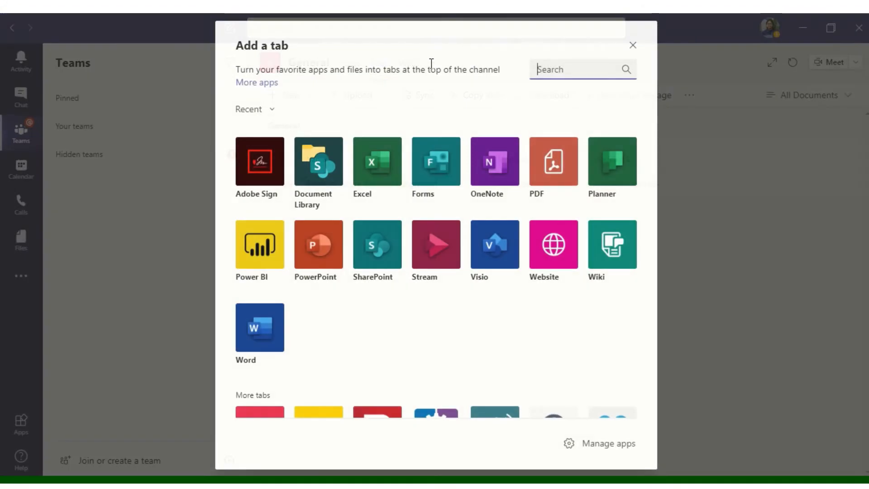
mouse_move(550, 183)
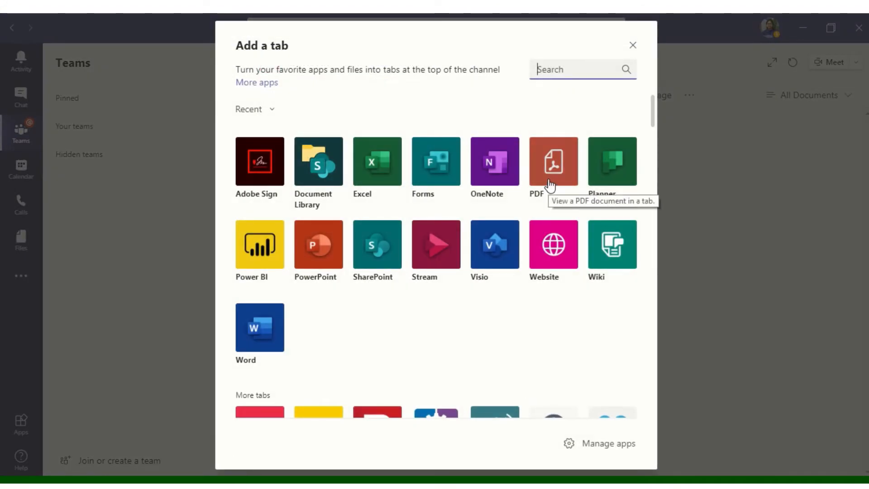
click(553, 161)
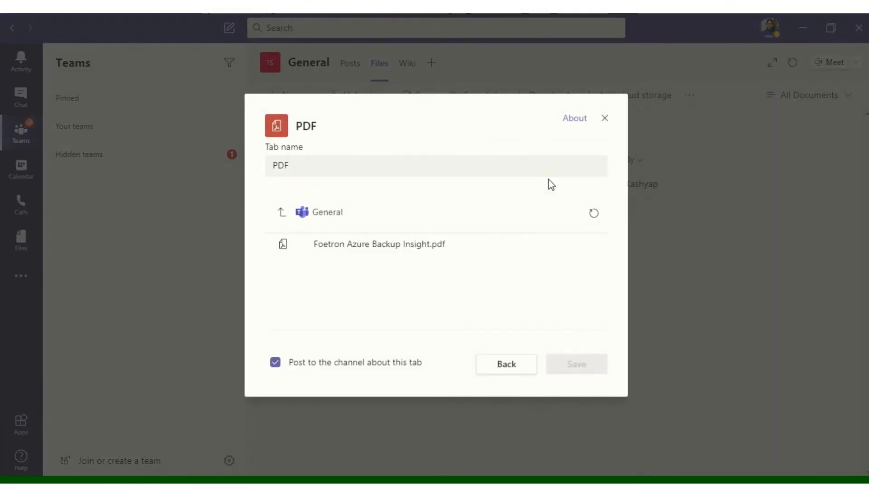
click(379, 244)
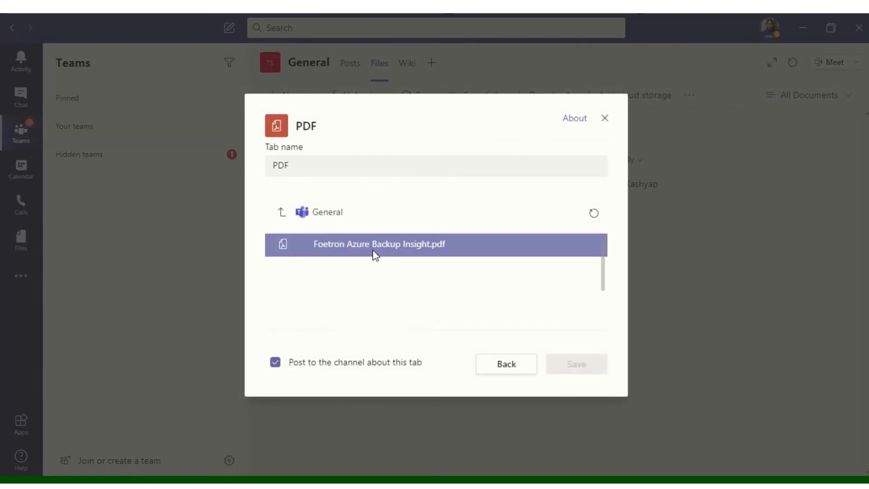
mouse_move(476, 248)
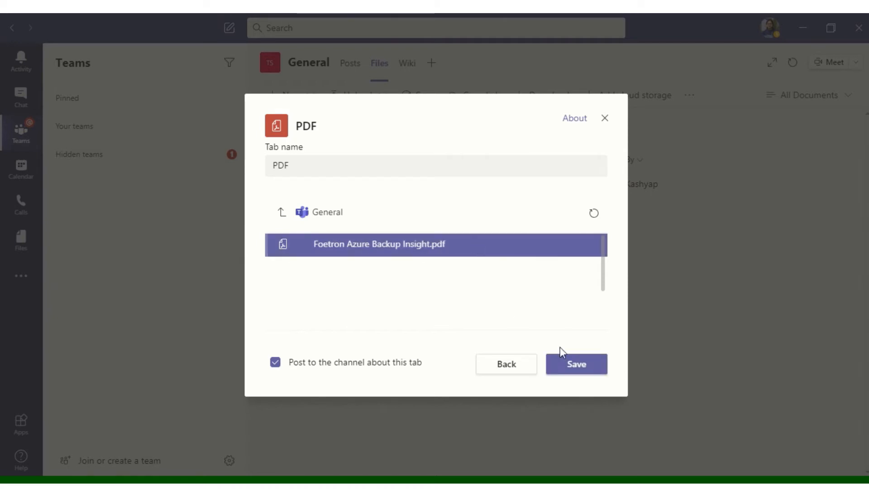
click(576, 363)
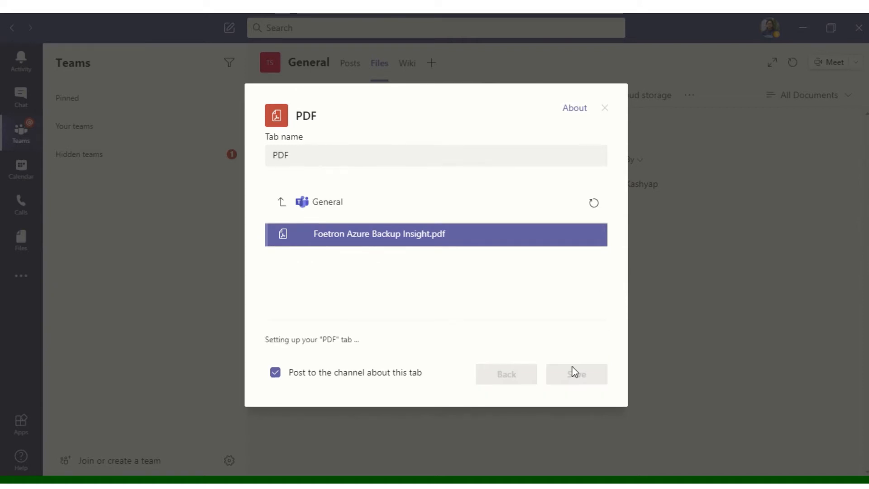
click(576, 374)
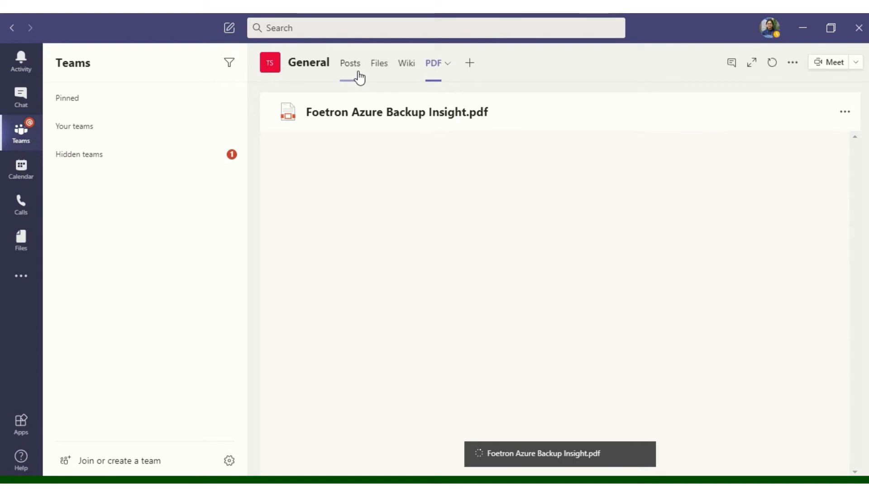
click(349, 64)
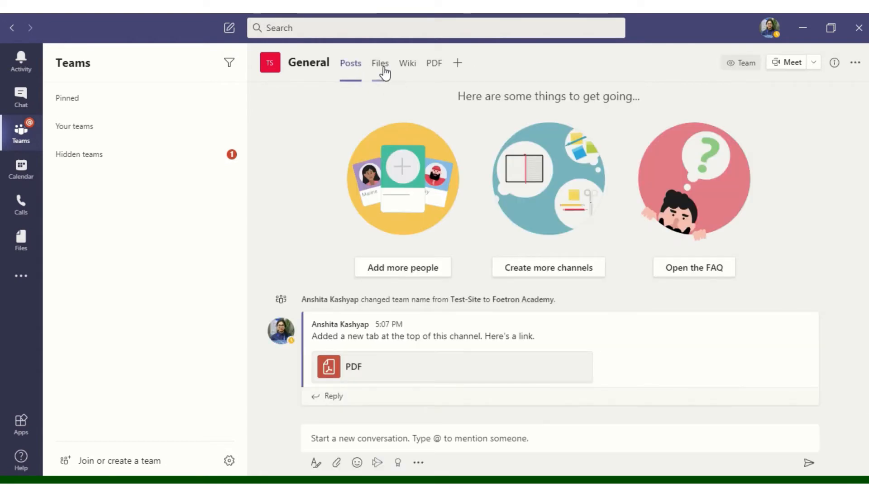
click(380, 64)
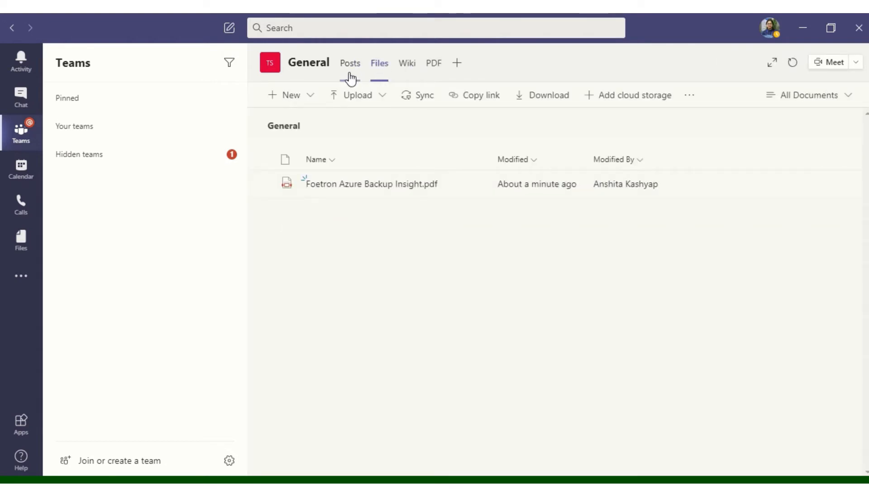
click(349, 63)
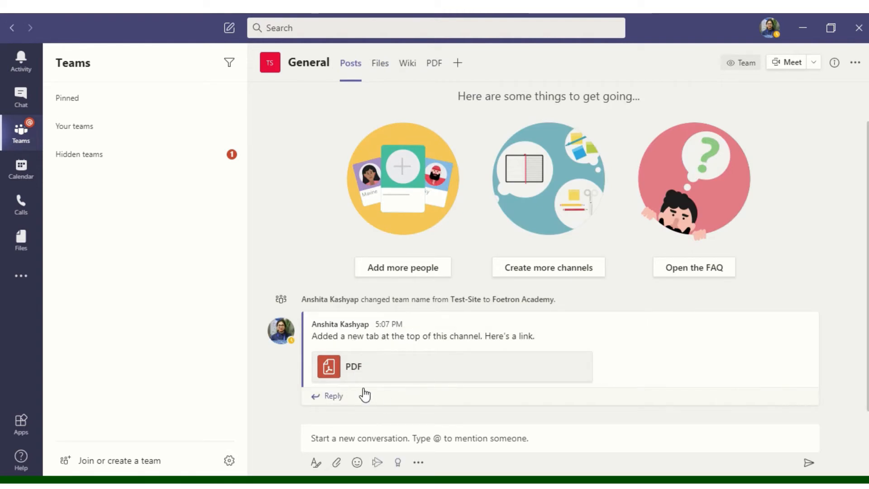
mouse_move(381, 67)
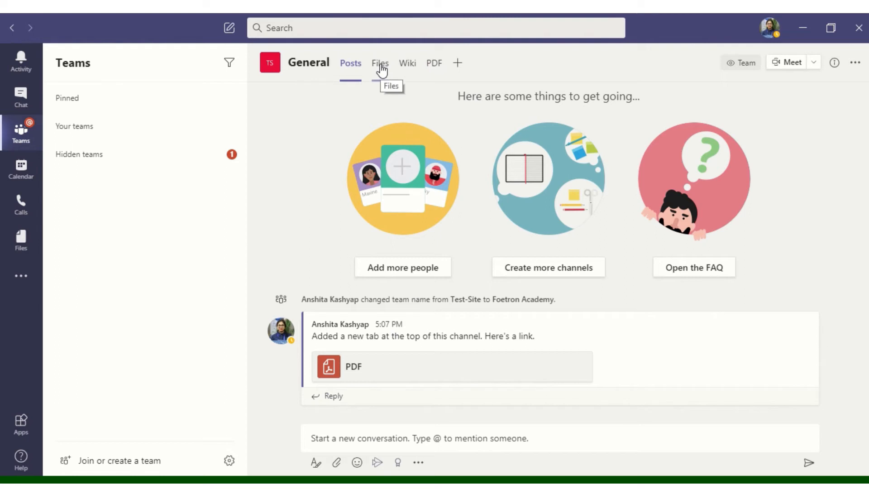
click(380, 64)
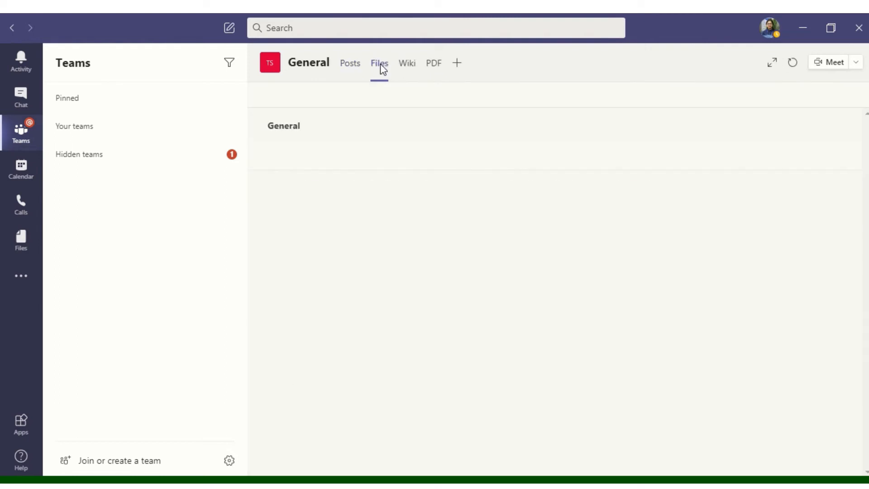
click(378, 62)
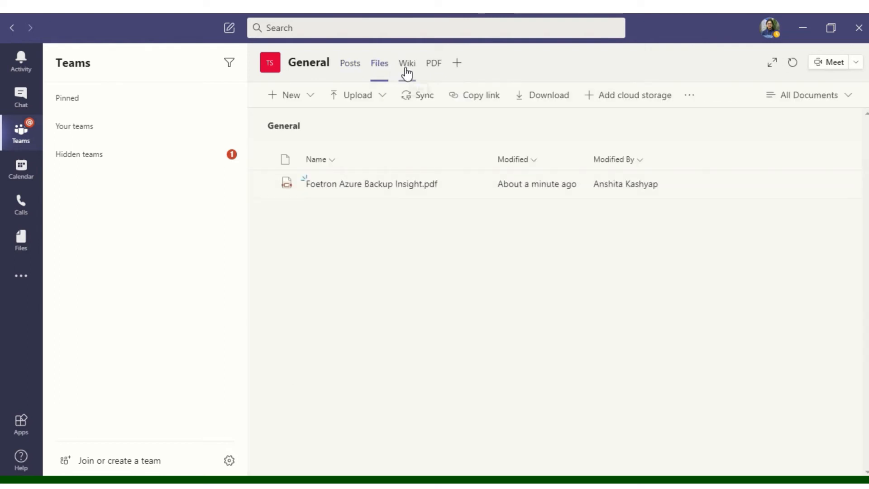
mouse_move(425, 73)
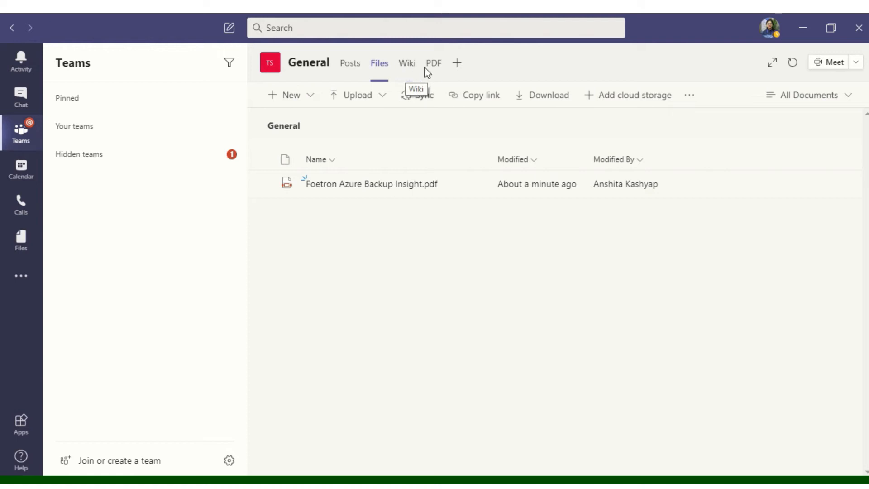
click(434, 64)
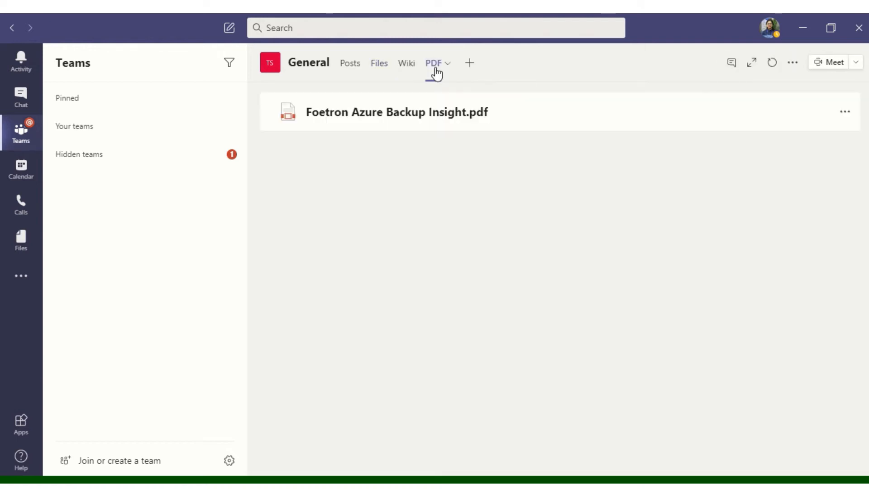